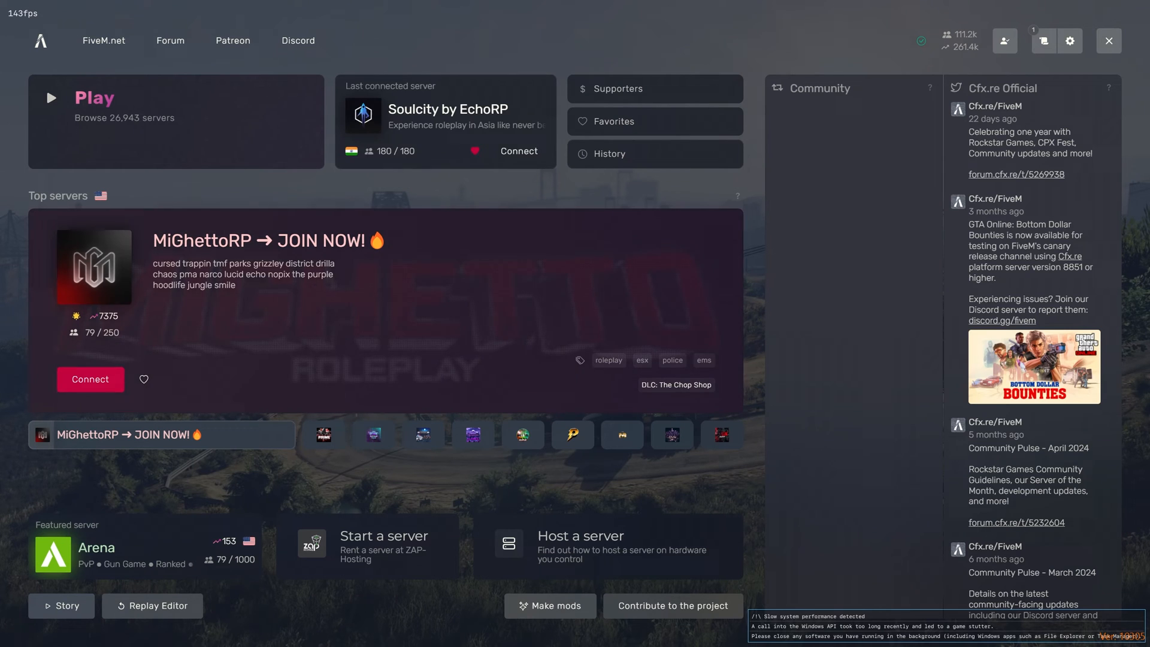
# Exit the FiveM launcher so only the desktop remains.
pyautogui.click(517, 150)
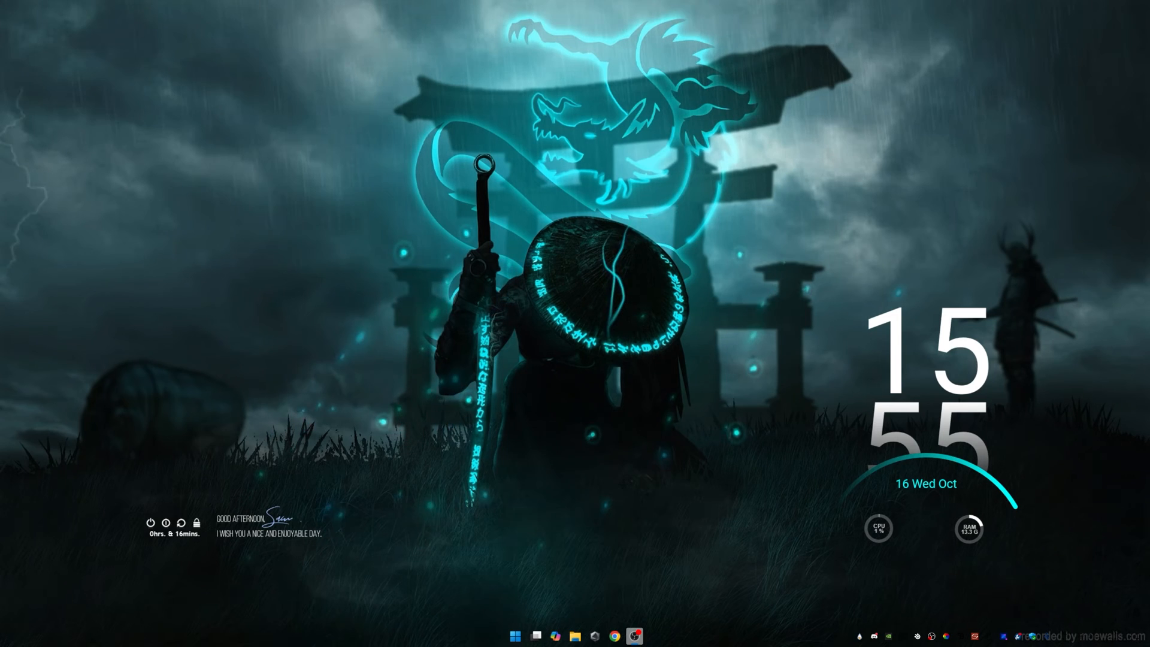
# Open the file location of the pinned FiveM app from the Start menu.
pyautogui.click(514, 635)
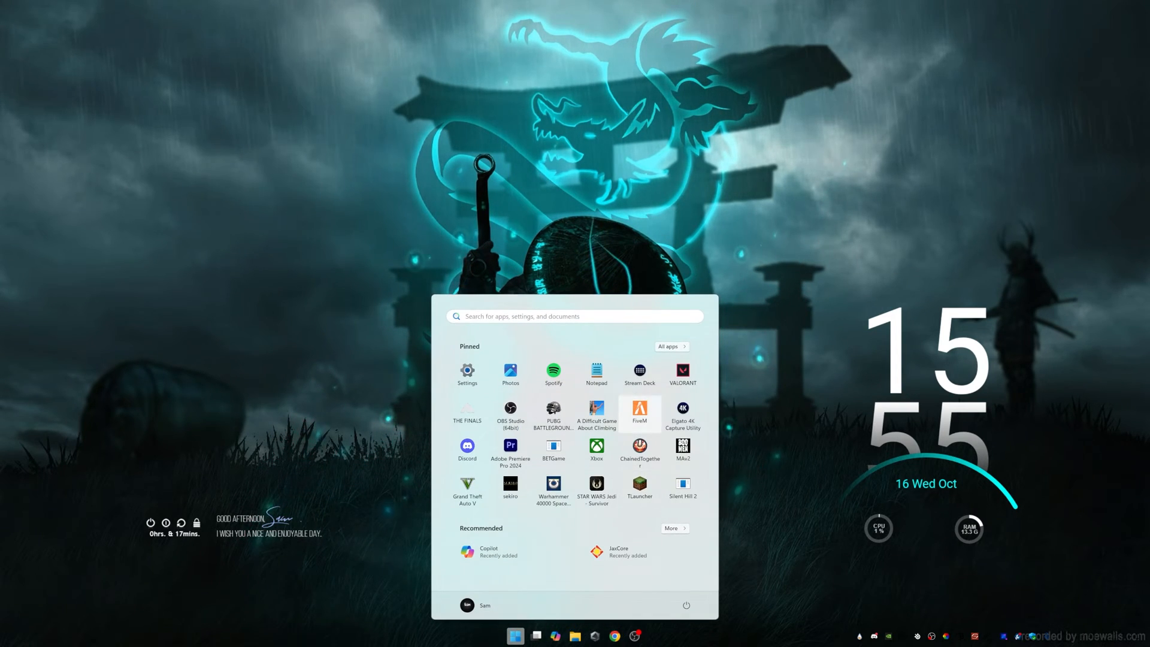
pyautogui.rightClick(682, 412)
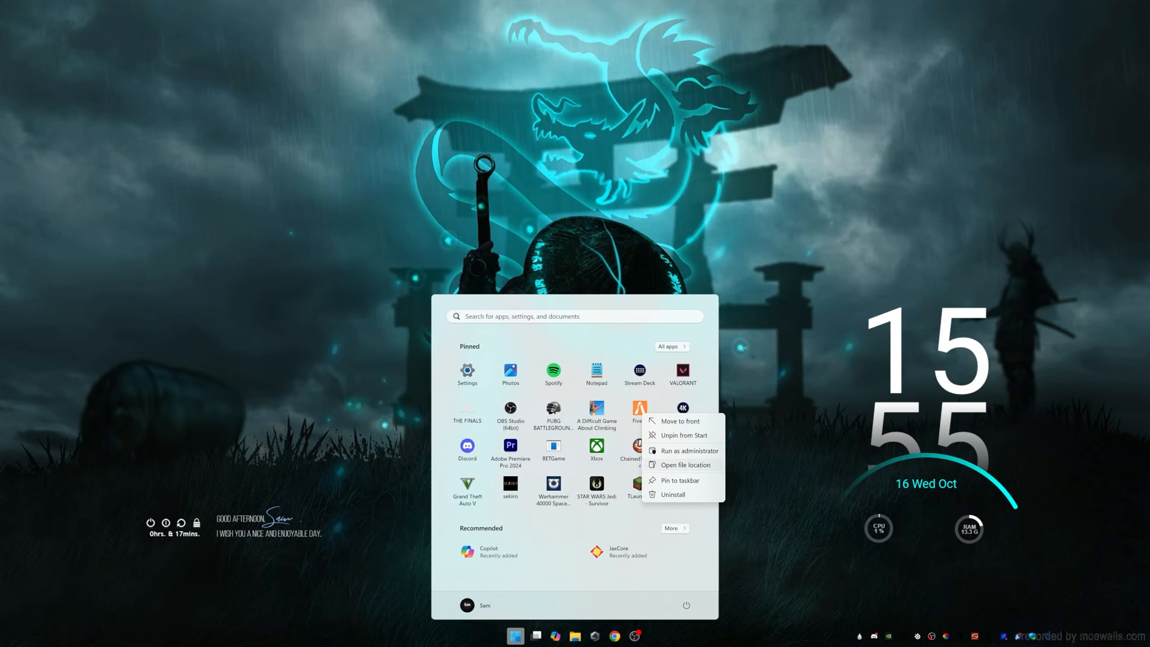
pyautogui.click(685, 465)
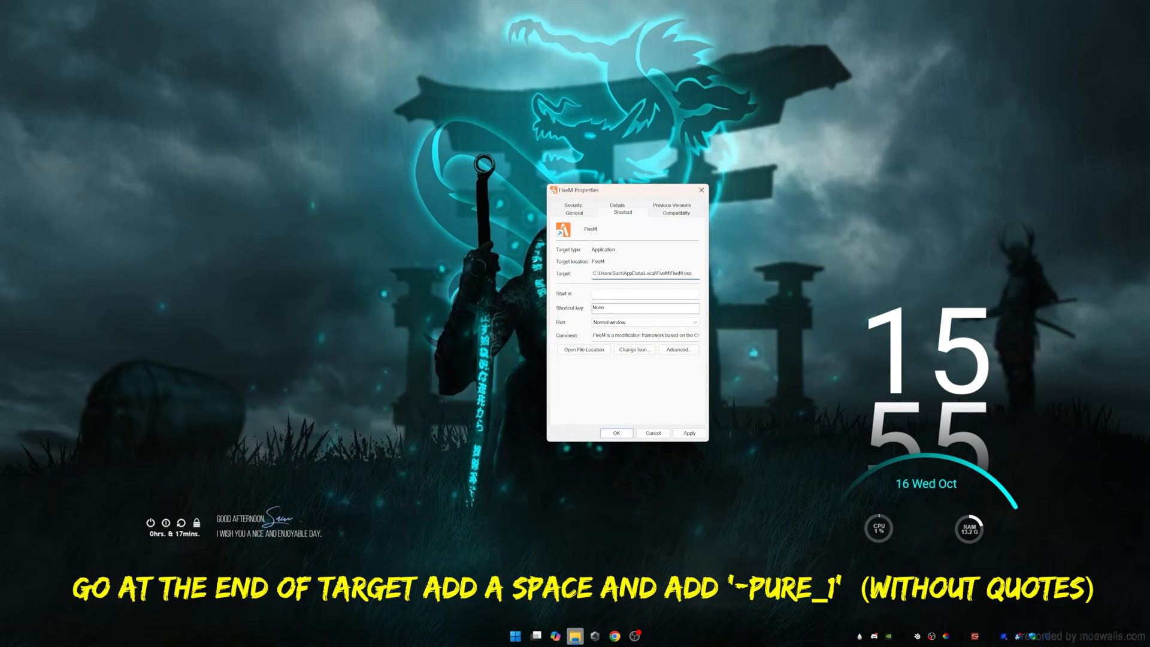
# Add -pure_1 to the FiveM shortcut target and relaunch FiveM from the taskbar.
pyautogui.write('-pure_1')
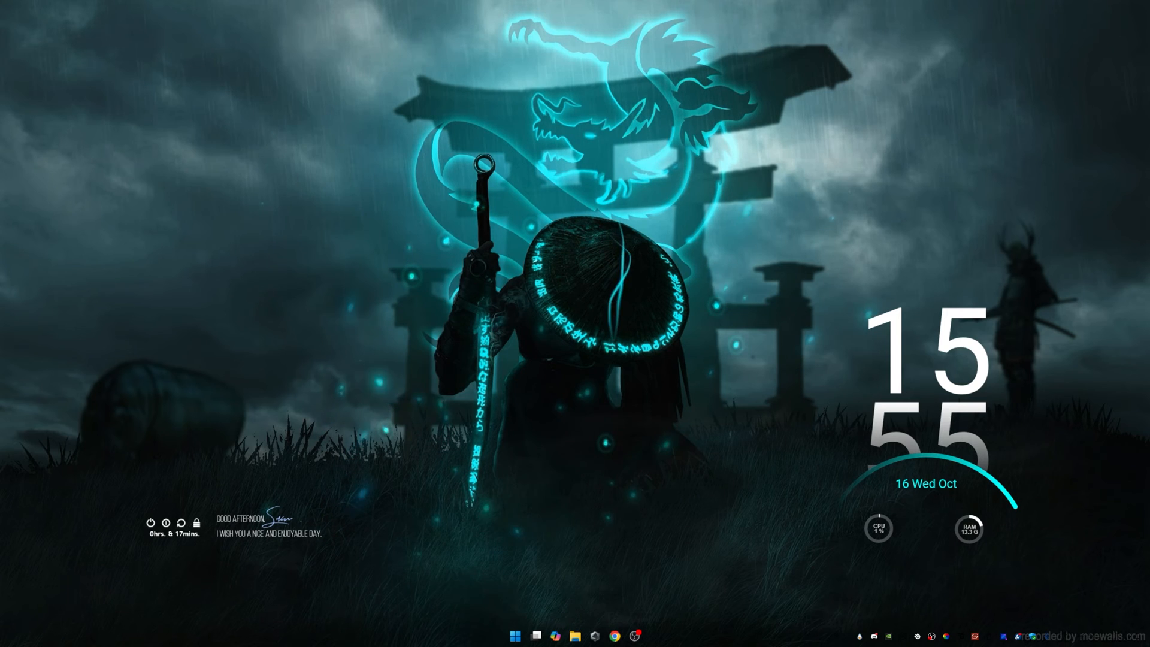
pyautogui.click(644, 635)
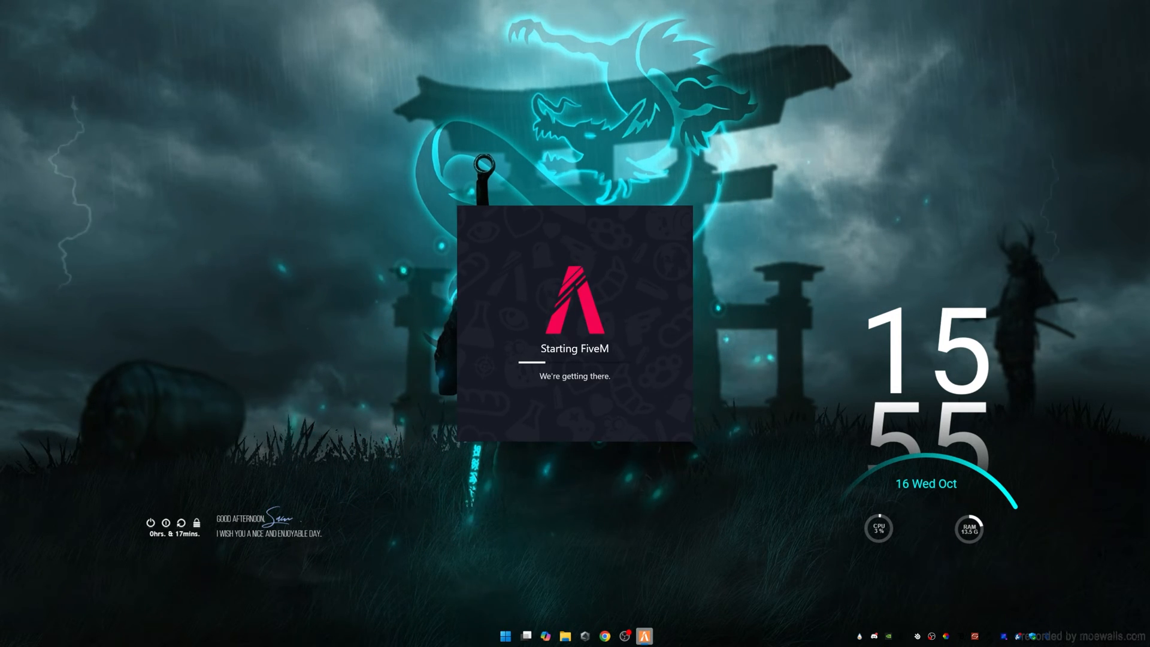